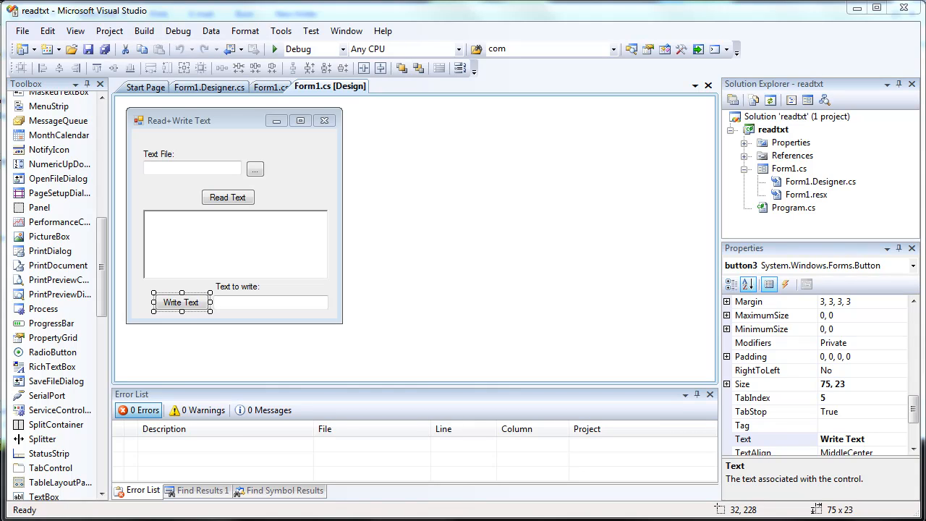
Step: Generate an empty button1_Click handler for the '...' browse button in Form1.cs
{"action": "left_click", "coordinate": [269, 86]}
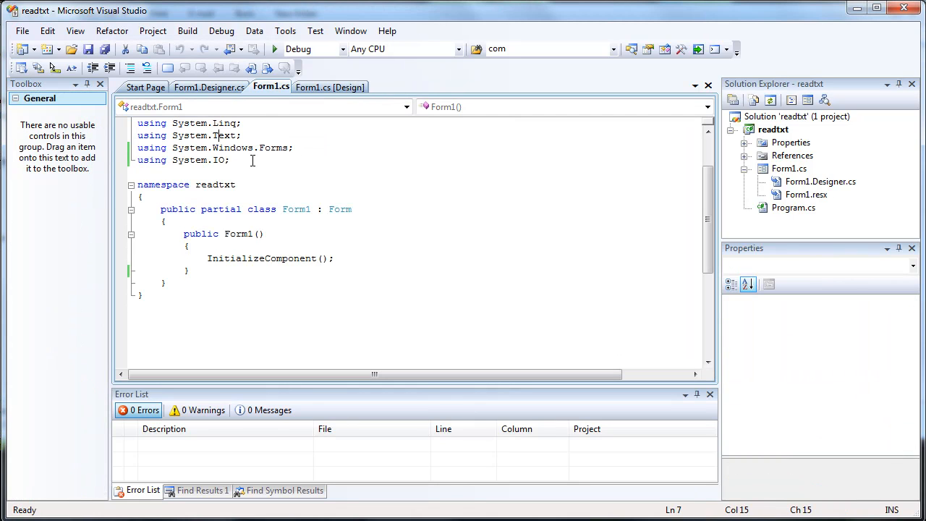
{"action": "left_click", "coordinate": [162, 135]}
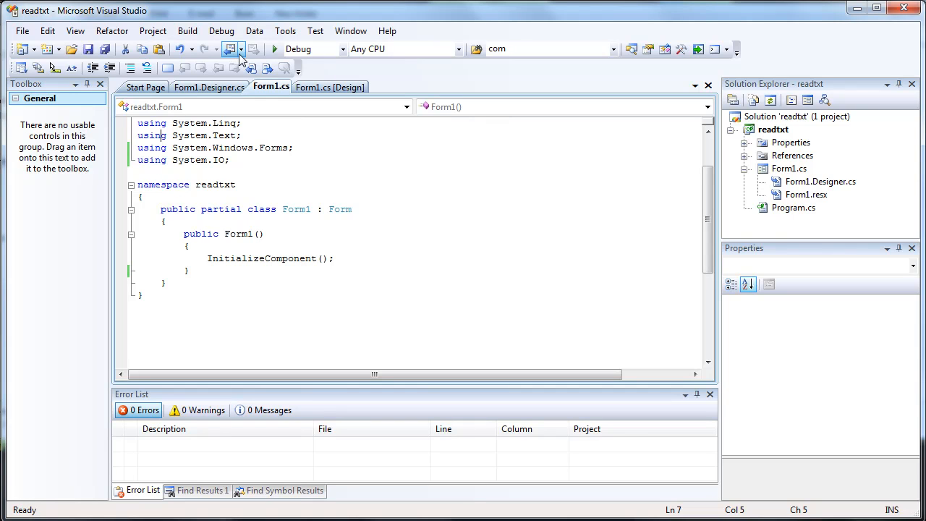
{"action": "left_click", "coordinate": [330, 86]}
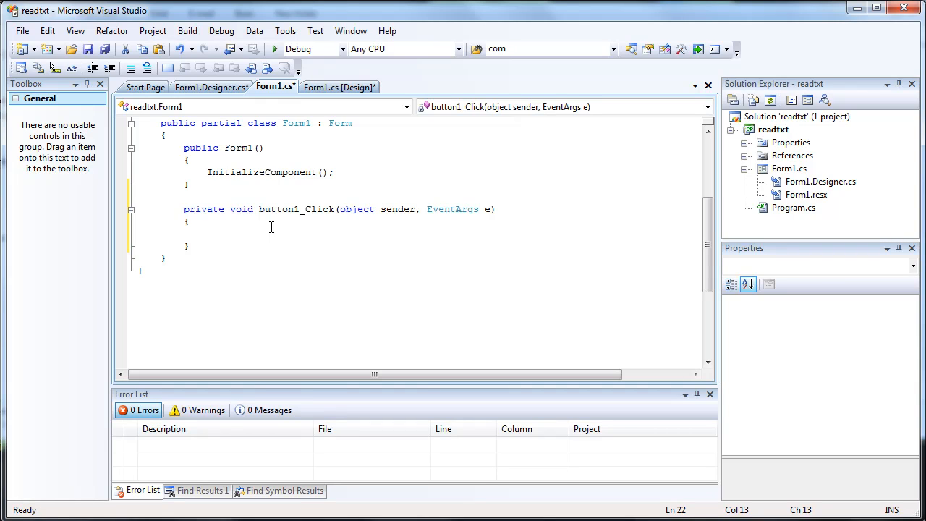
Step: Code button1_Click to show an OpenFileDialog and put of.FileName into textBox1.Text
{"action": "type", "text": "OpenFileDialog"}
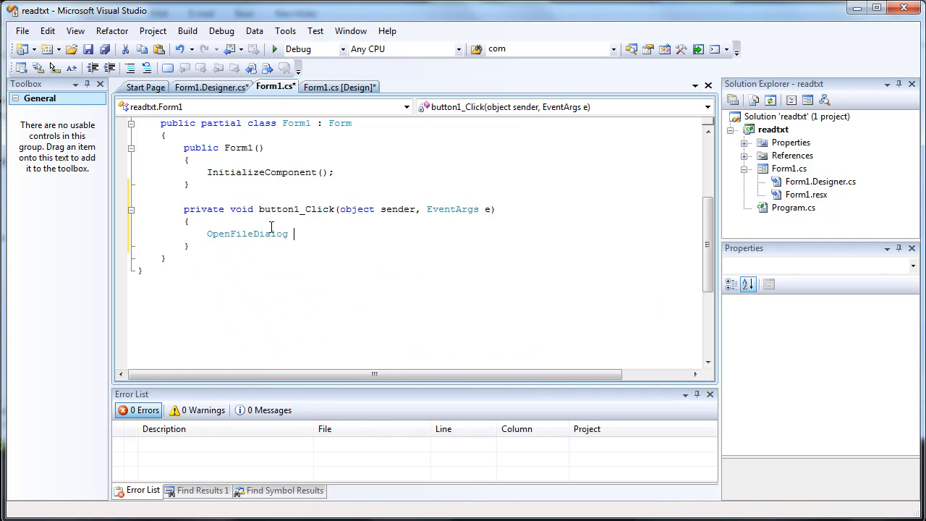
{"action": "type", "text": "of = new OpenFileDialog();"}
{"action": "type", "text": "of.ShowDialog"}
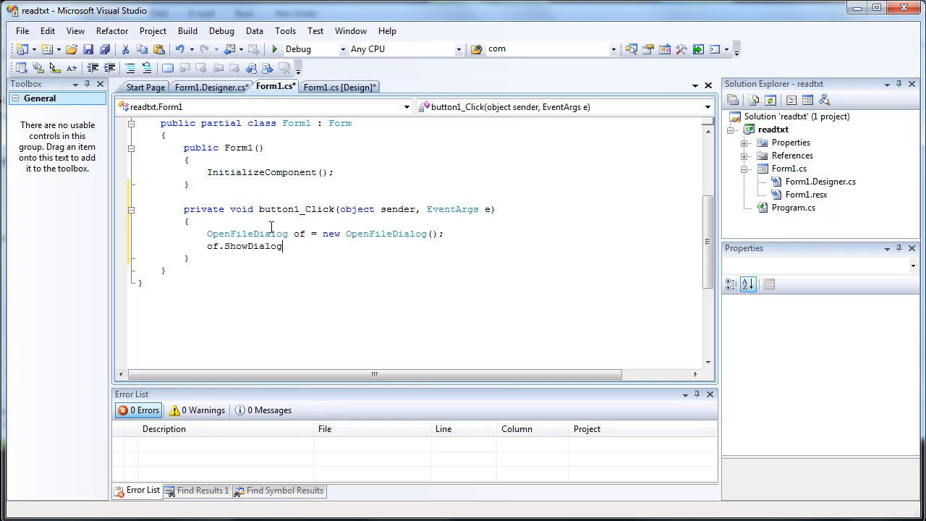
{"action": "type", "text": "();"}
{"action": "type", "text": "textBox1.Text = of."}
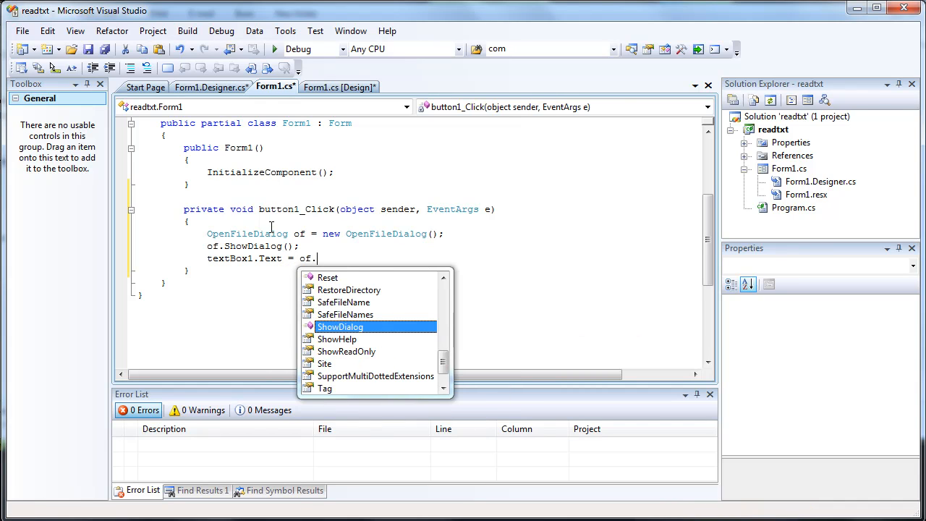
{"action": "type", "text": "FileName;"}
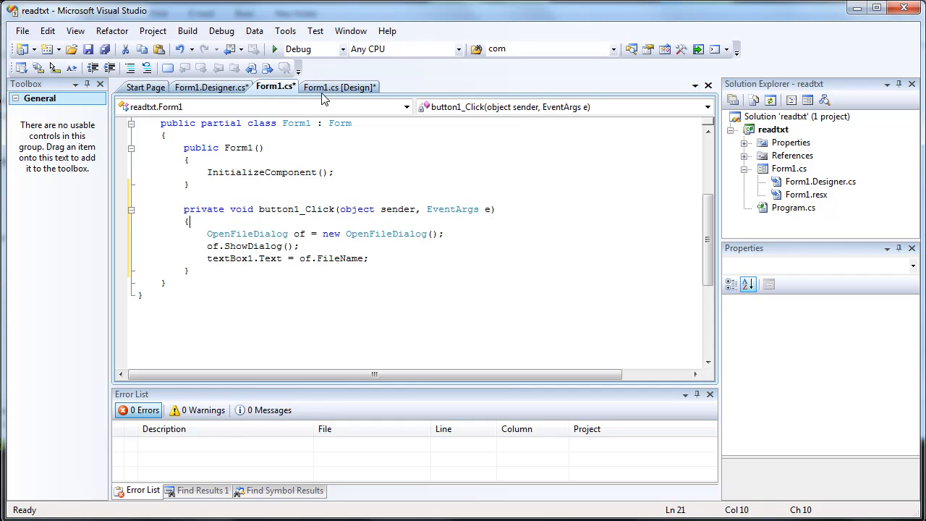
{"action": "left_click", "coordinate": [339, 86]}
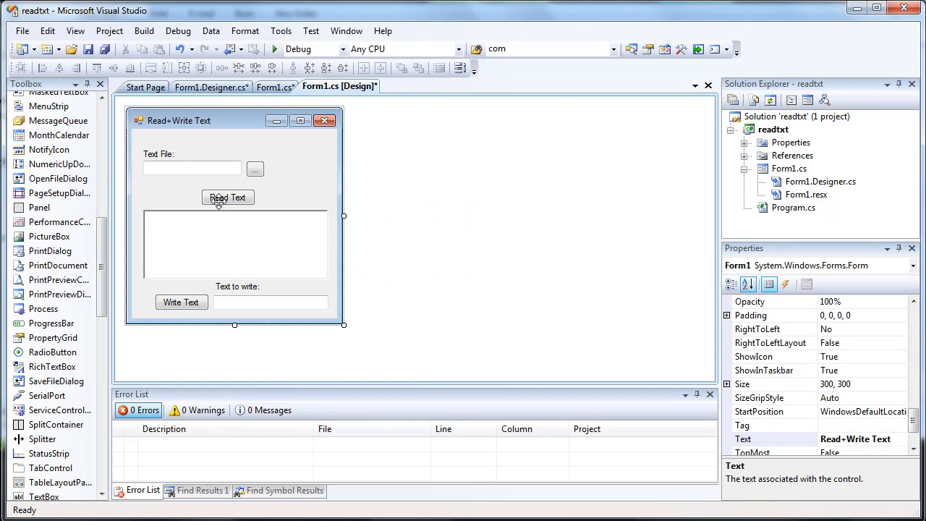
{"action": "left_click", "coordinate": [192, 167]}
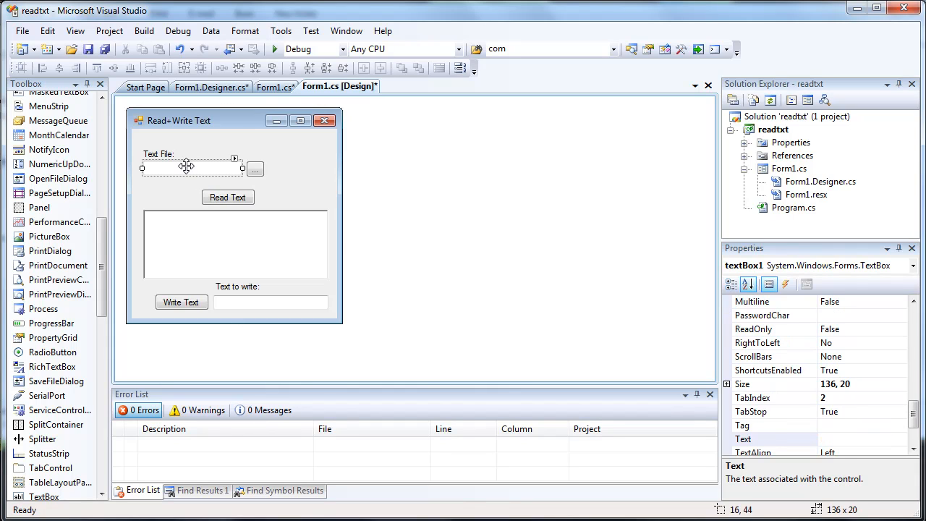
Step: Code button2_Click: StreamReader on textBox1.Text, richTextBox1.Text = sr.ReadToEnd(), then sr.Close()
{"action": "left_click", "coordinate": [274, 87]}
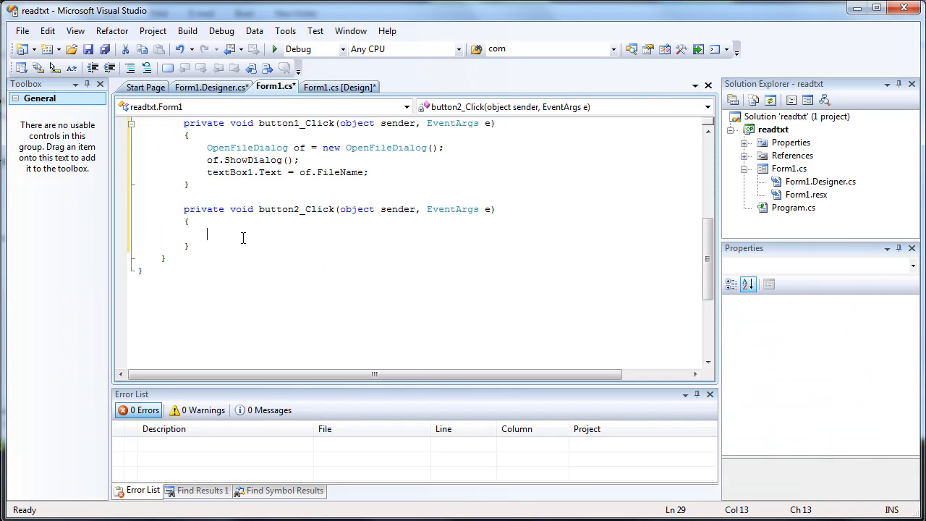
{"action": "type", "text": "StreamReader"}
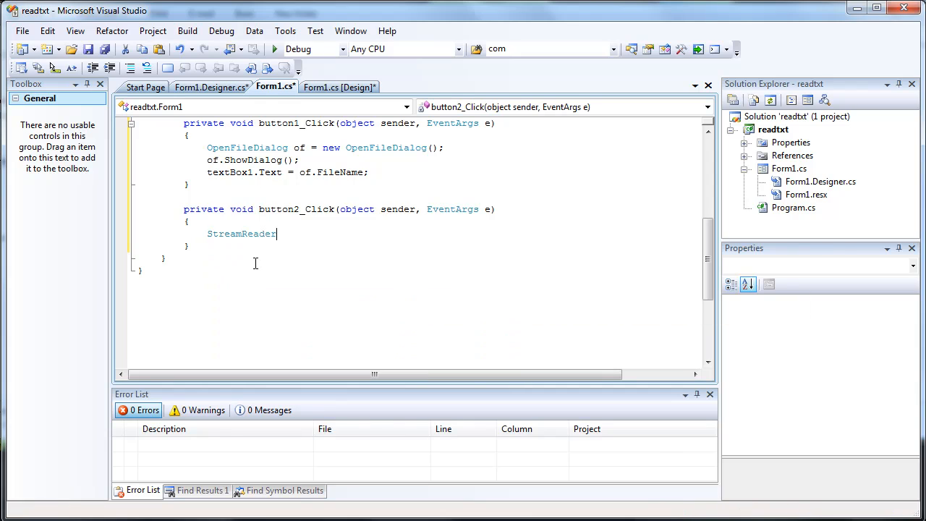
{"action": "type", "text": "sr = new StreamReader()"}
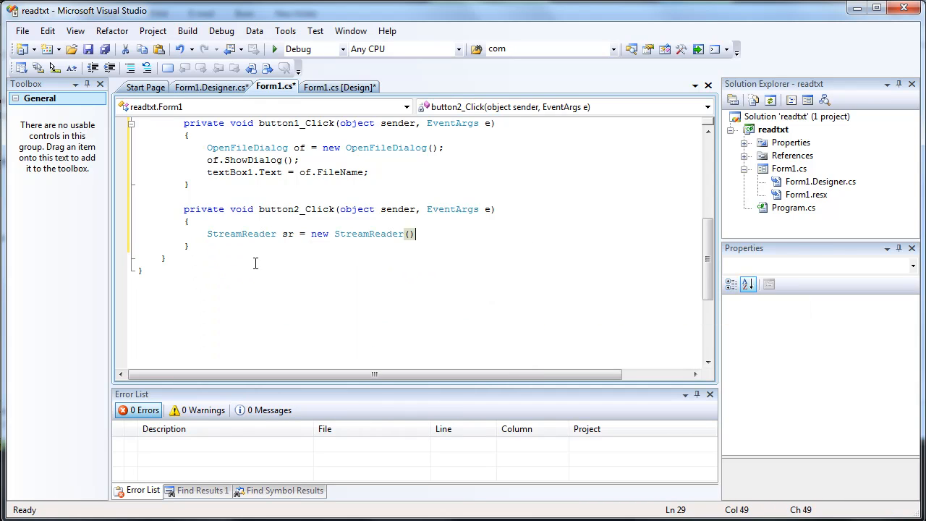
{"action": "type", "text": "textBox1.Text"}
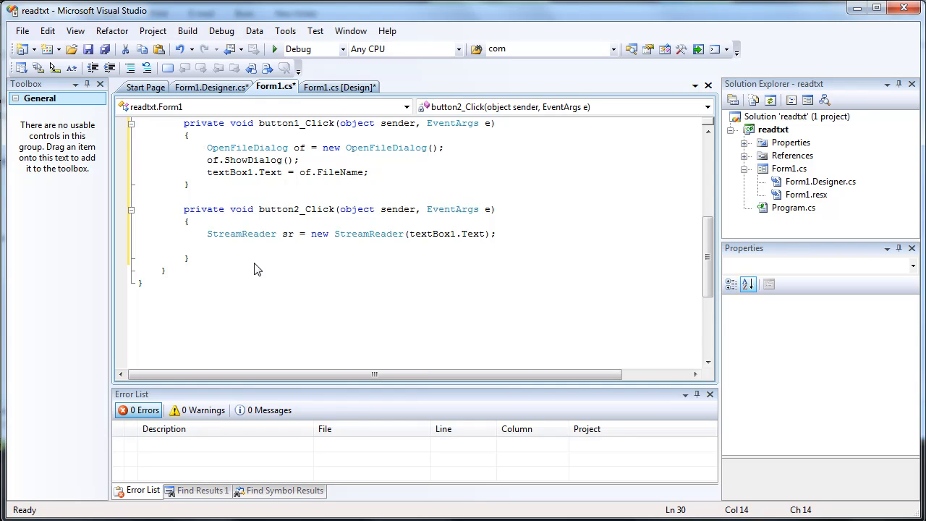
{"action": "type", "text": "richTextBox1.te"}
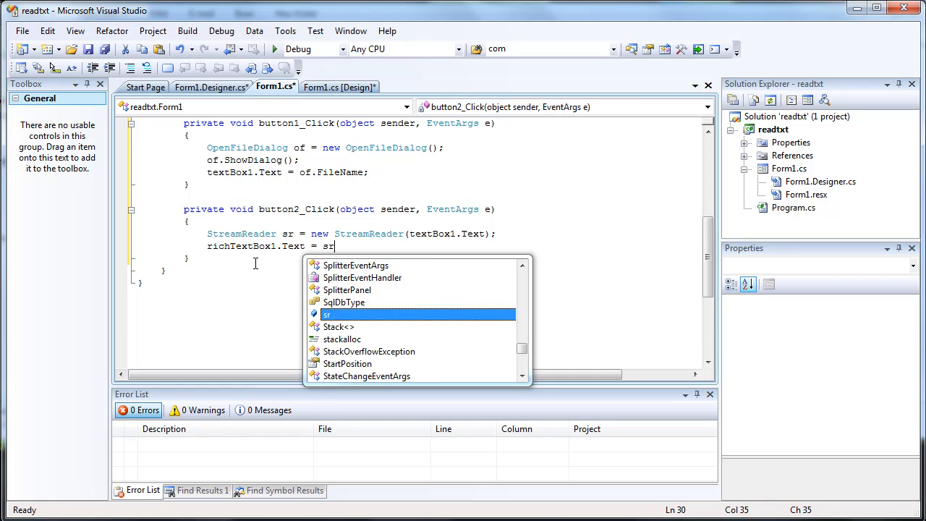
{"action": "type", "text": ".r"}
{"action": "type", "text": "sr.Close"}
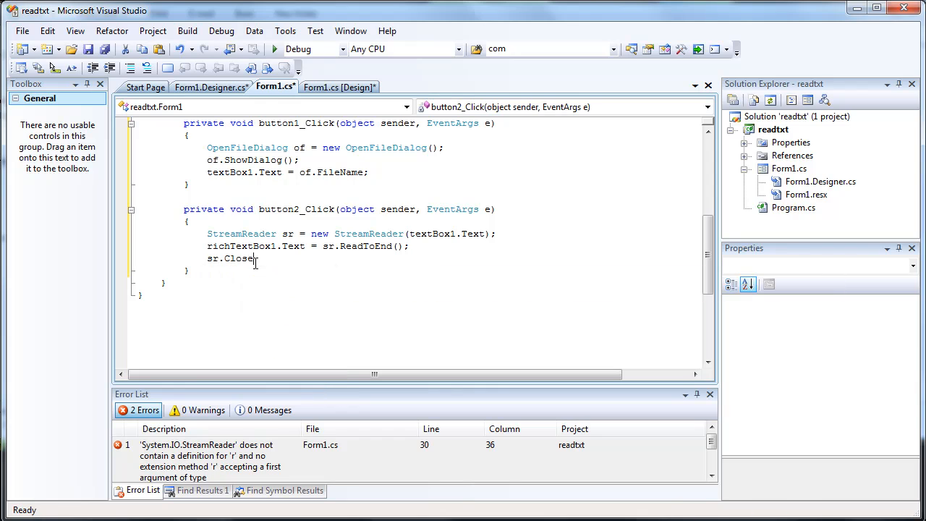
{"action": "type", "text": "();"}
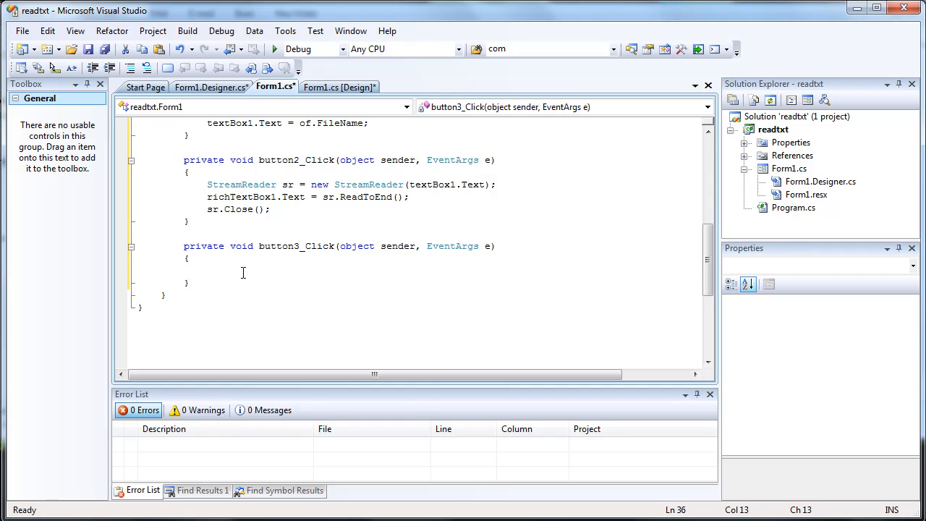
Step: Declare StreamWriter sw = new StreamWriter(textBox1.Text, true) in button3_Click
{"action": "type", "text": "StreamWriter sw ="}
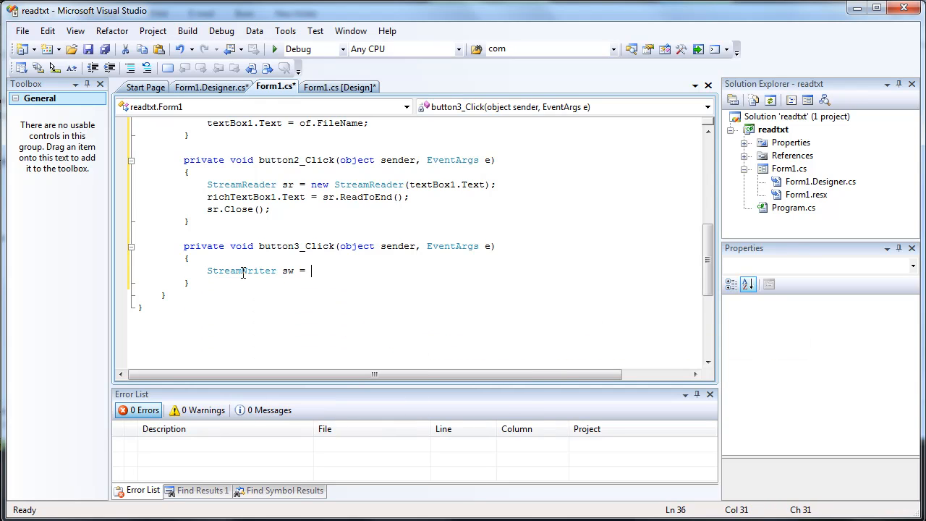
{"action": "type", "text": "new StreamWriter("}
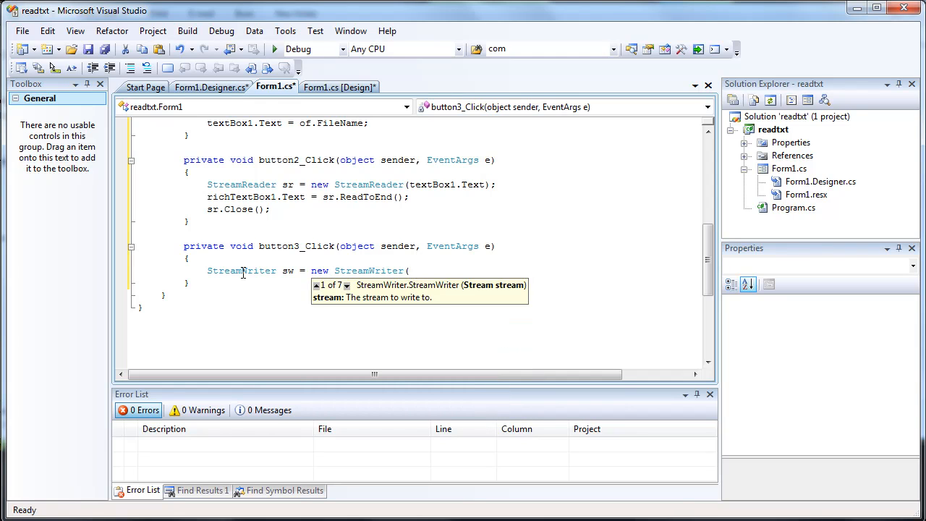
{"action": "type", "text": "textBox1"}
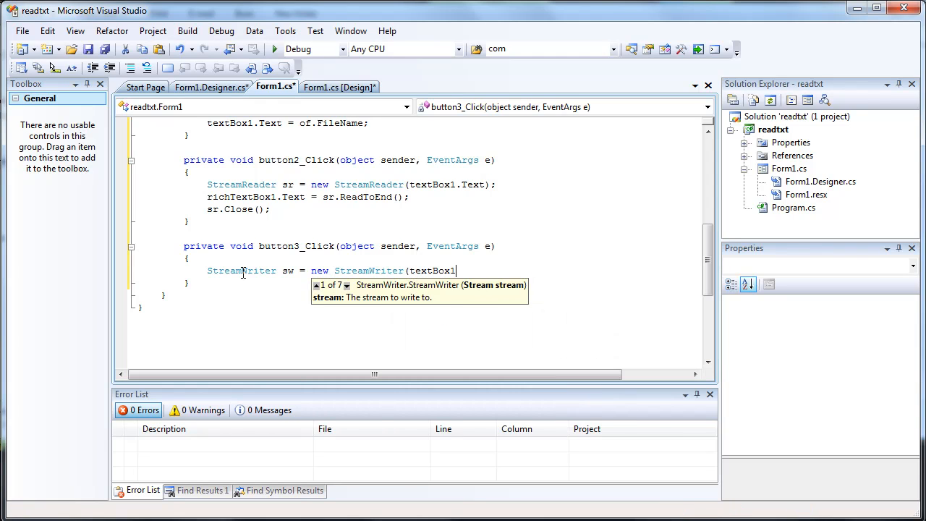
{"action": "type", "text": ".Text"}
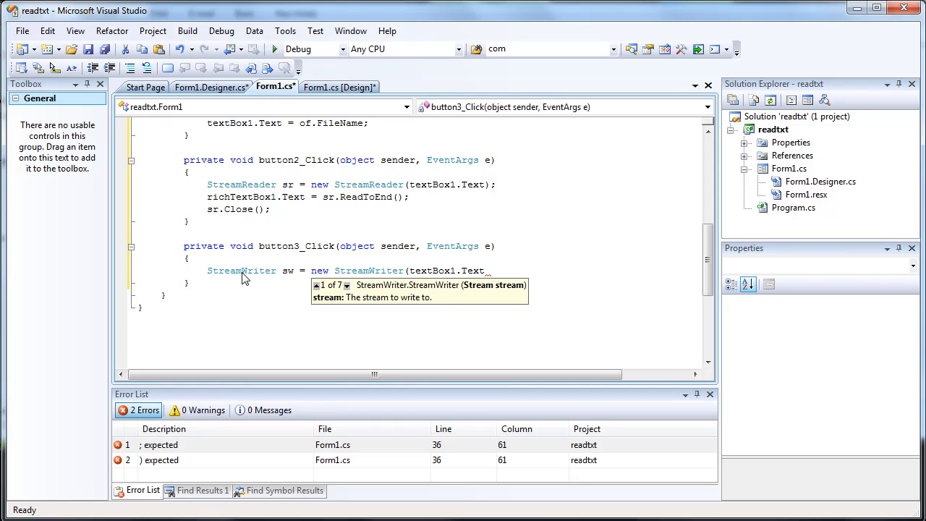
{"action": "type", "text": ","}
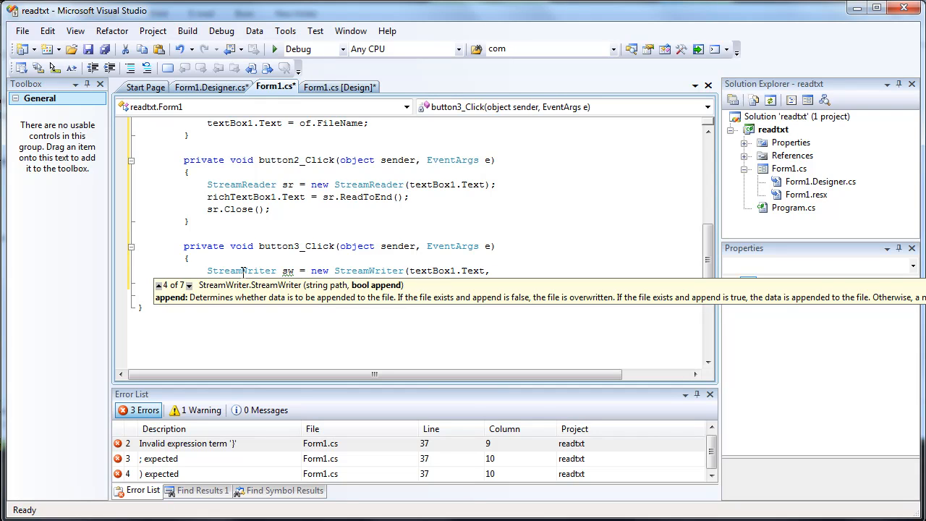
{"action": "type", "text": ",tr"}
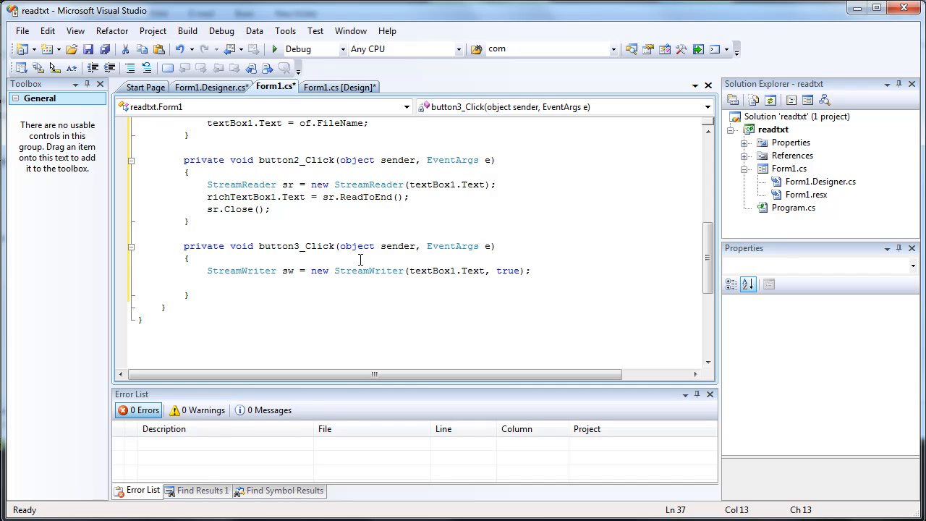
Step: Add sw.WriteLine(textBox2.Text); to write the text box's line to the file
{"action": "type", "text": "sw."}
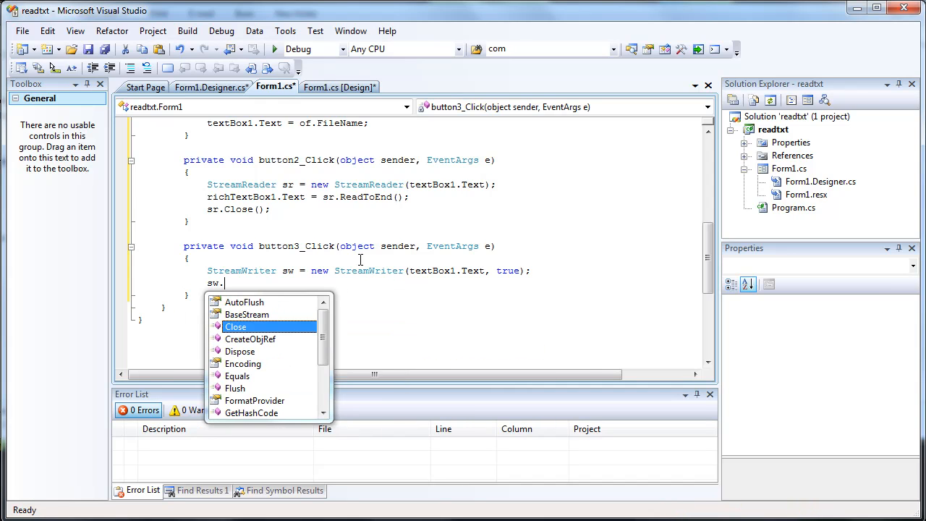
{"action": "type", "text": "writeLine"}
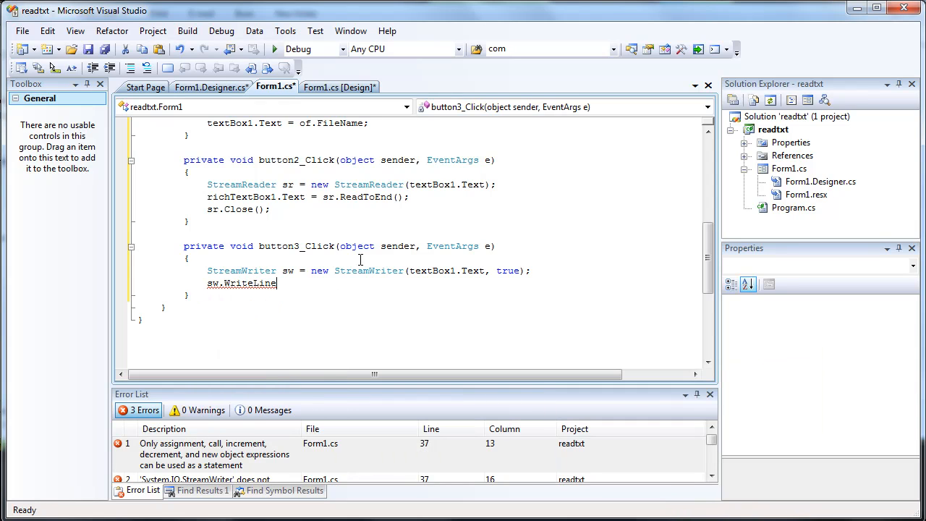
{"action": "type", "text": "(tex"}
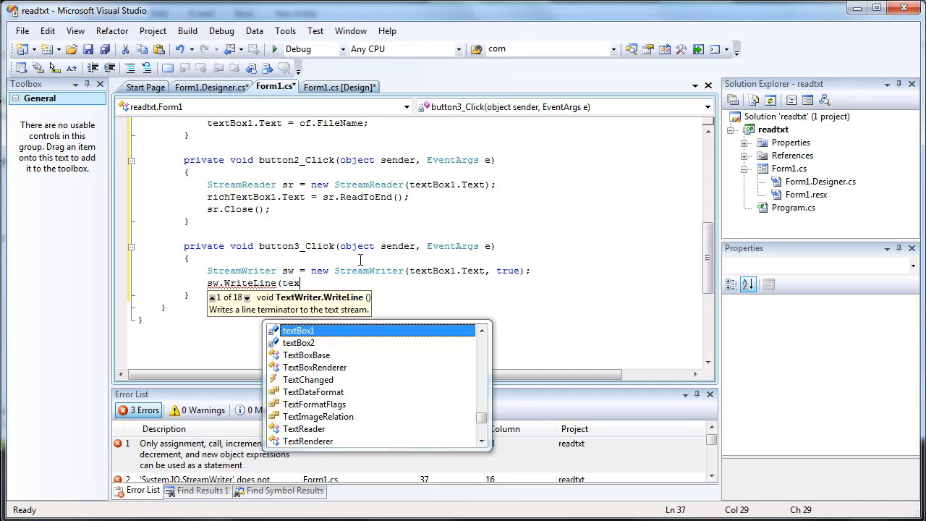
{"action": "type", "text": "Box2.Text"}
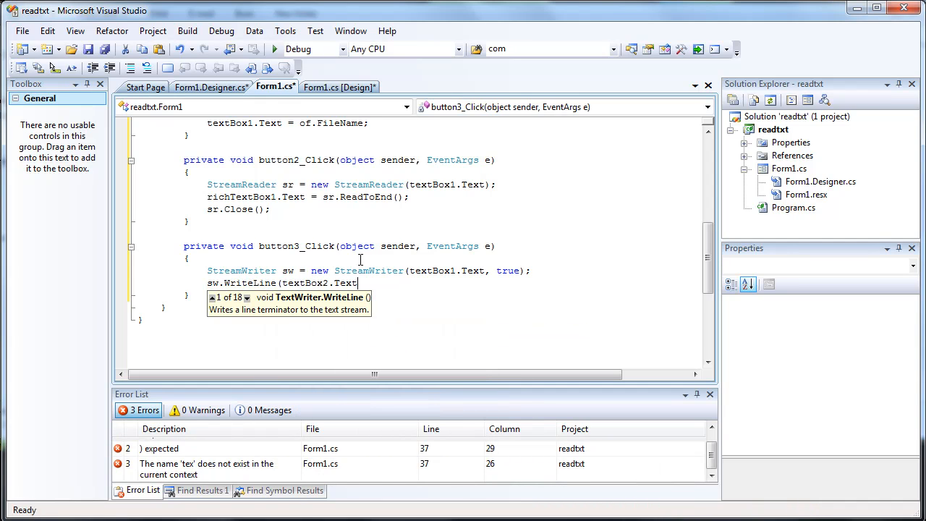
{"action": "type", "text": ");"}
{"action": "type", "text": "sw.Close();"}
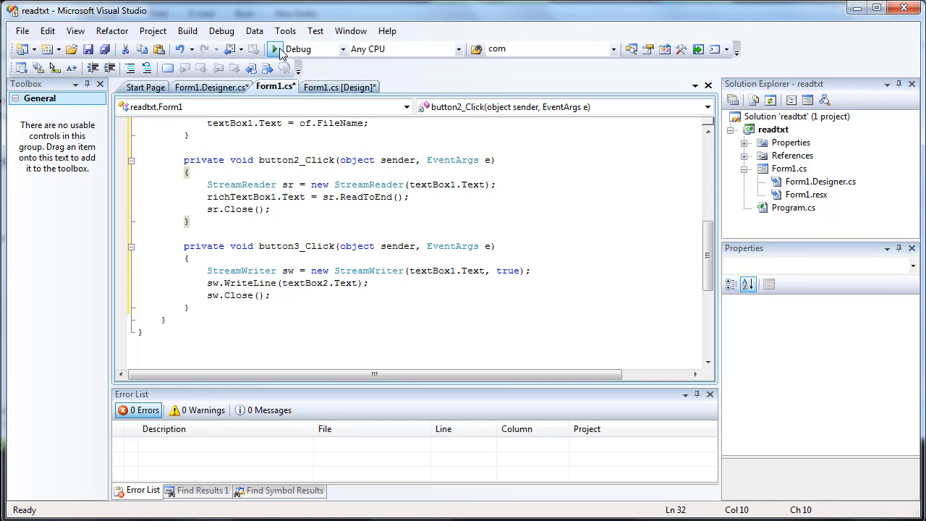
Step: Run the app, write 'hello there!' to the chosen file and read it back
{"action": "left_click", "coordinate": [274, 49]}
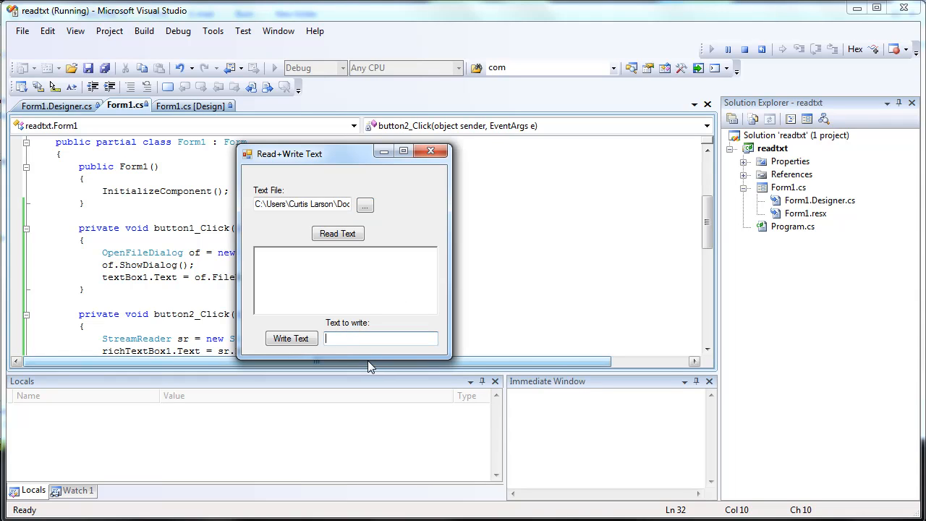
{"action": "type", "text": "hello there!"}
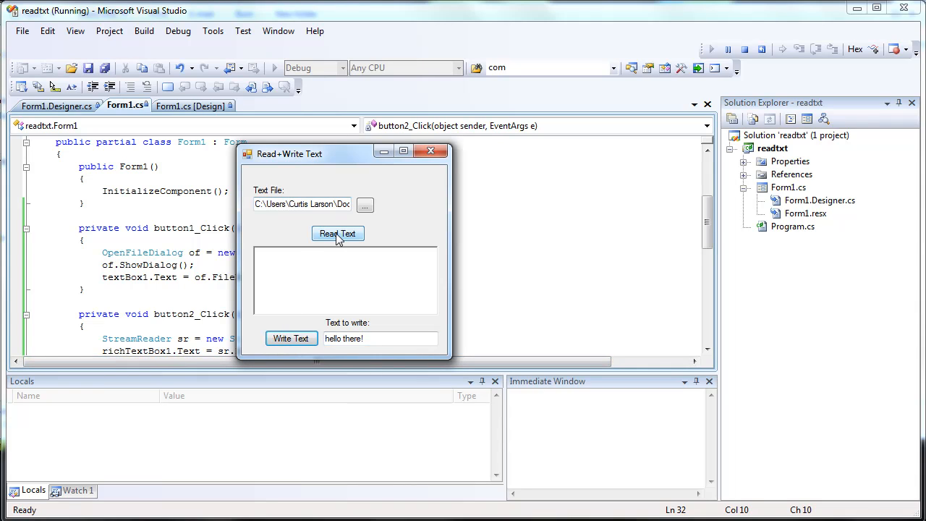
{"action": "left_click", "coordinate": [338, 233]}
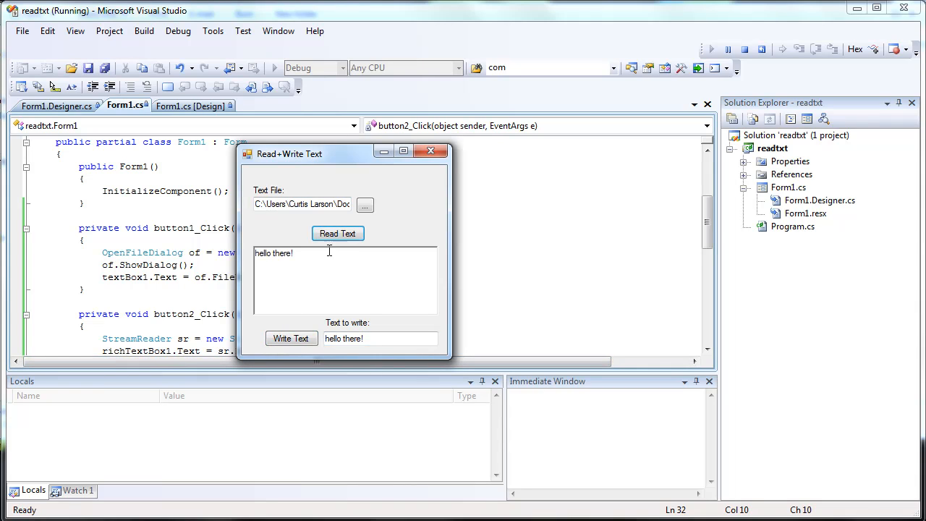
{"action": "double_click", "coordinate": [274, 252]}
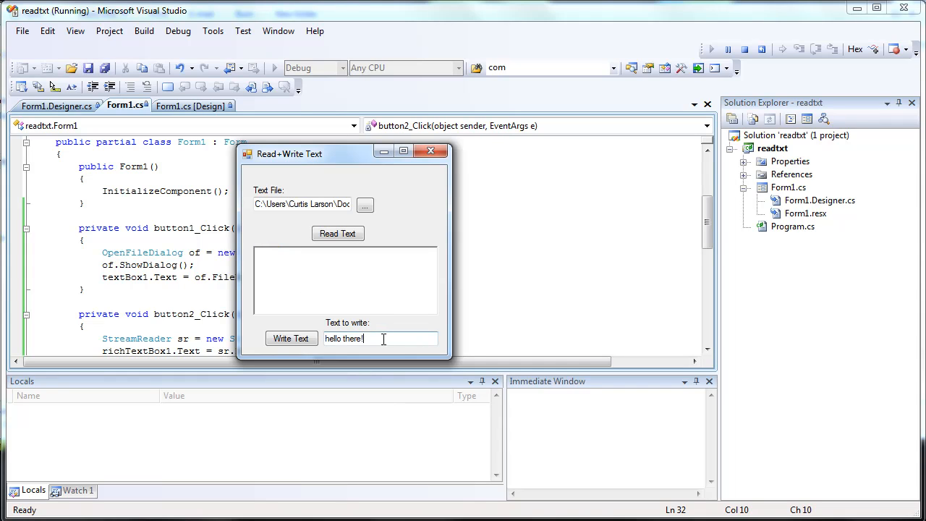
Step: Append a second line 'hello' and read the file showing both lines
{"action": "left_click", "coordinate": [291, 339]}
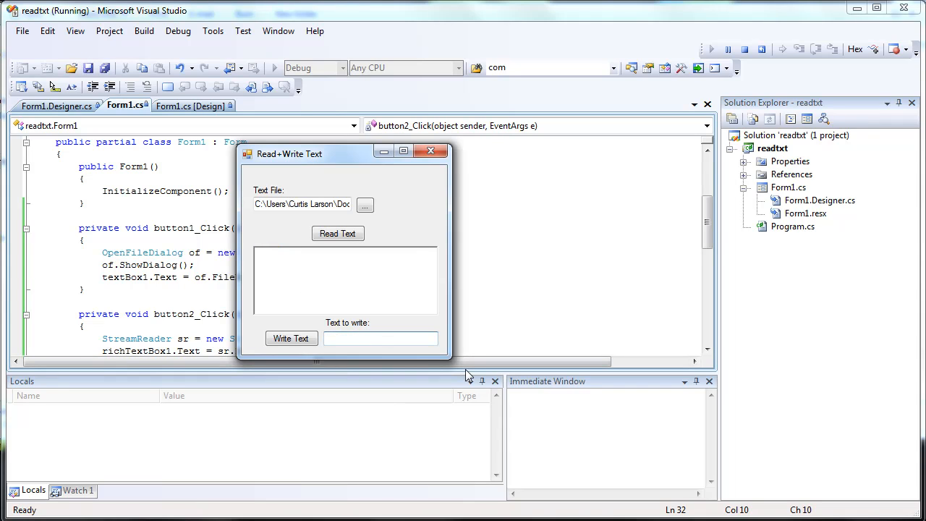
{"action": "type", "text": "hello there 2nd line!"}
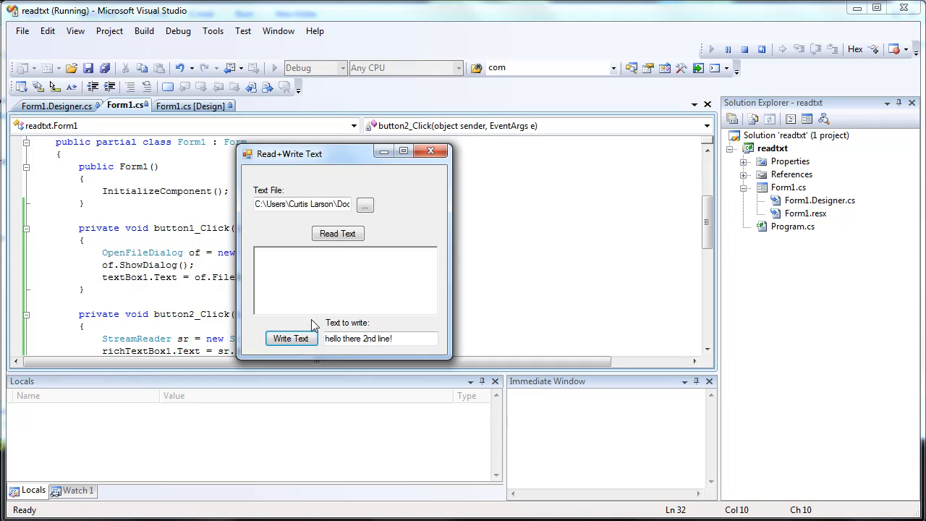
{"action": "left_click", "coordinate": [337, 233]}
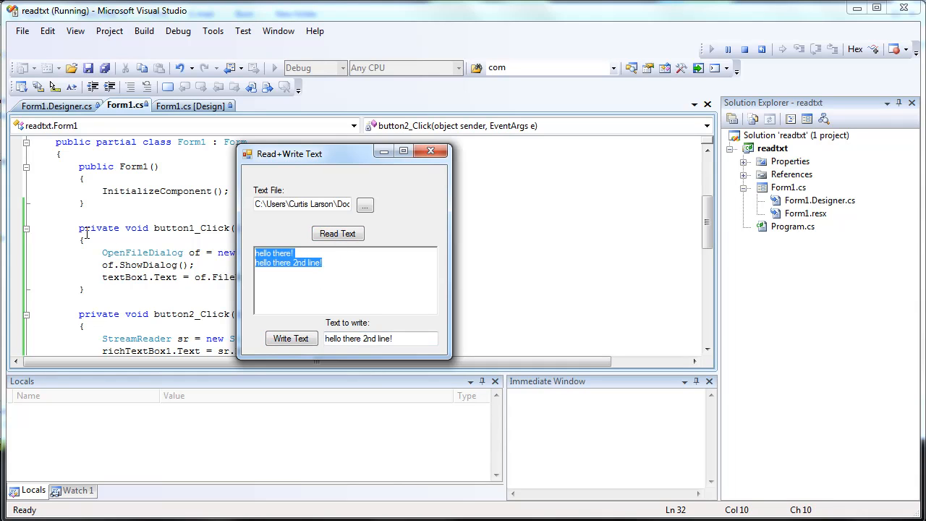
{"action": "left_click", "coordinate": [430, 150]}
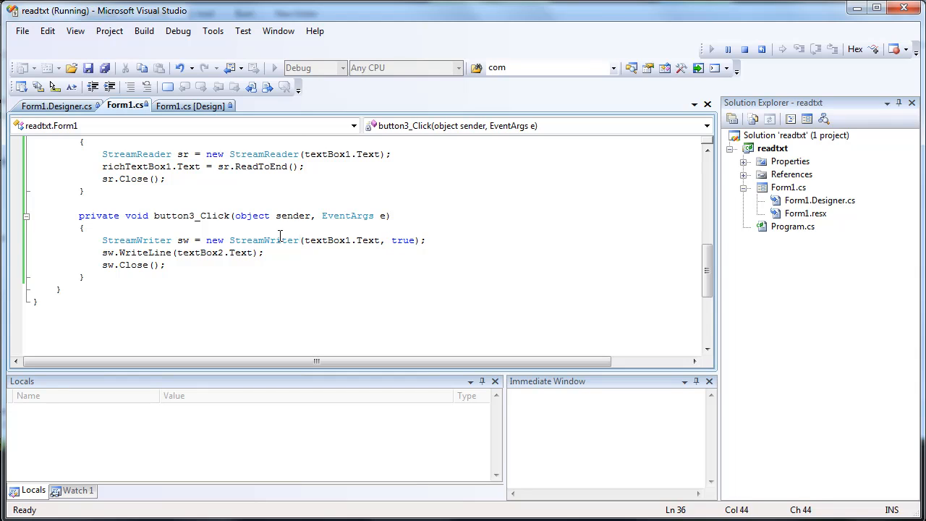
{"action": "mouse_move", "coordinate": [396, 259]}
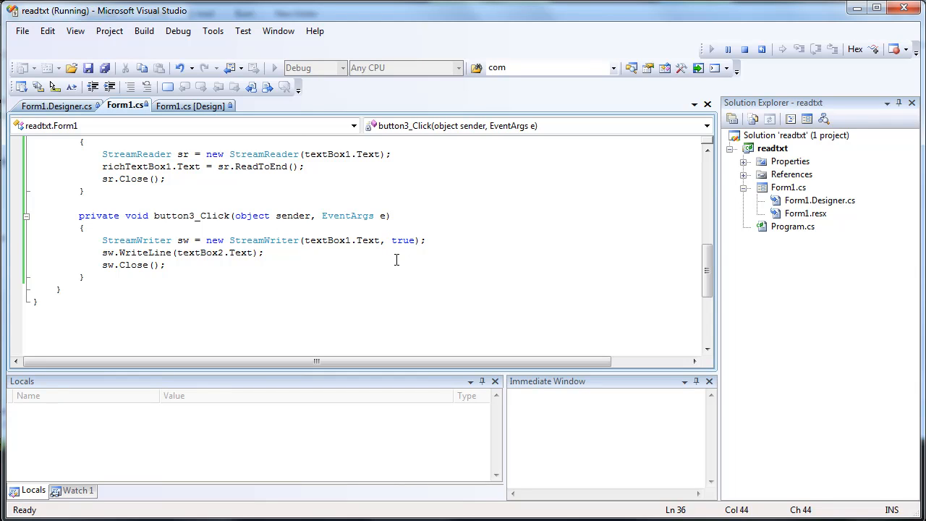
Step: Return to the Form1.cs code window showing button3_Click
{"action": "left_click", "coordinate": [297, 216]}
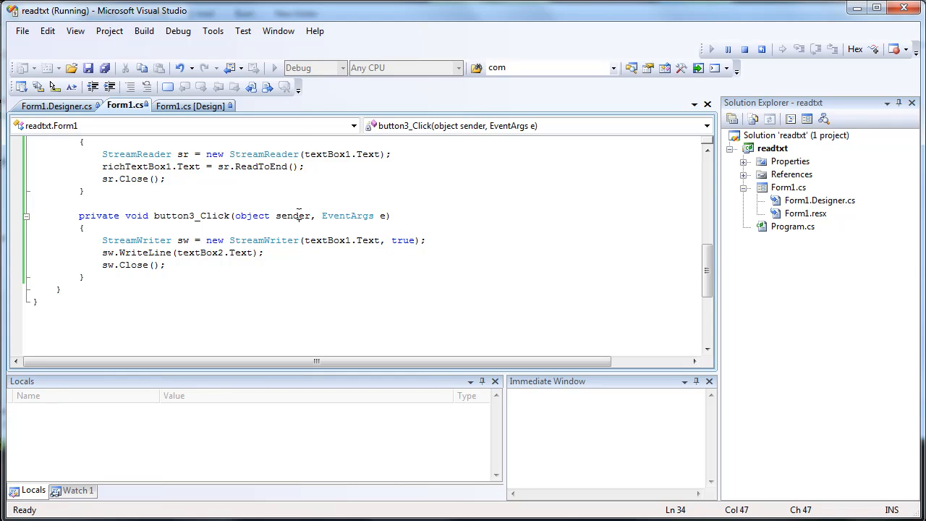